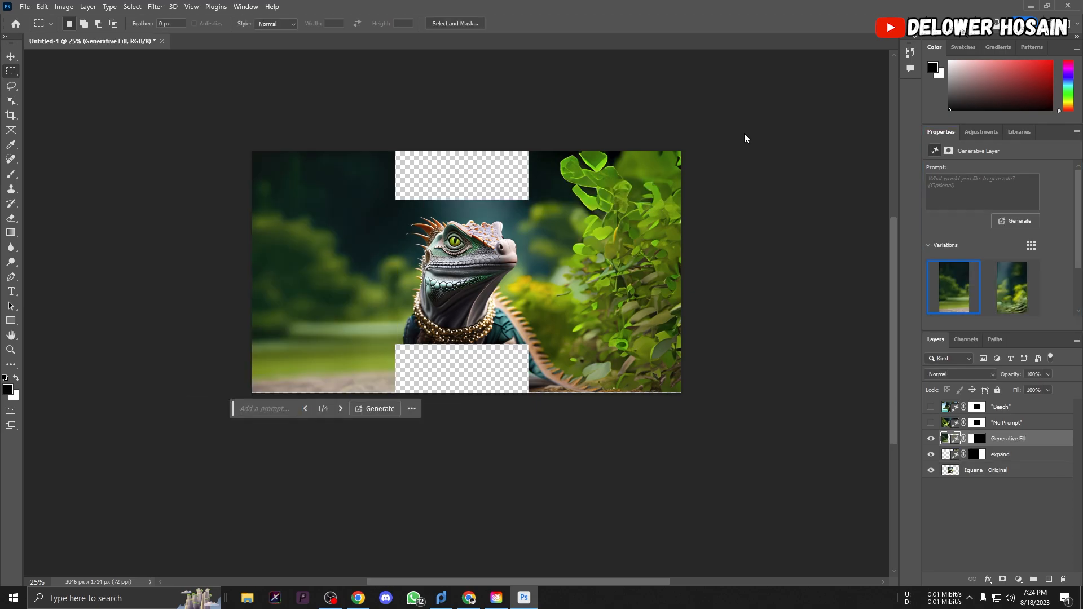
Step: Generatively fill the gap below the iguana, then generate another animal to its left
{"action": "left_click", "coordinate": [379, 409]}
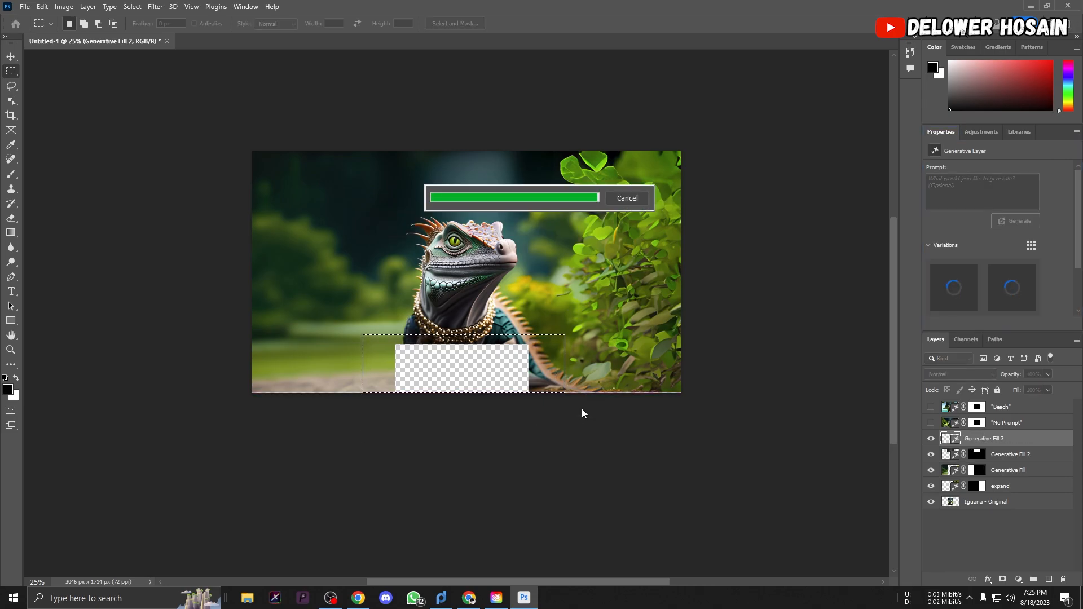
{"action": "type", "text": "insert anoth"}
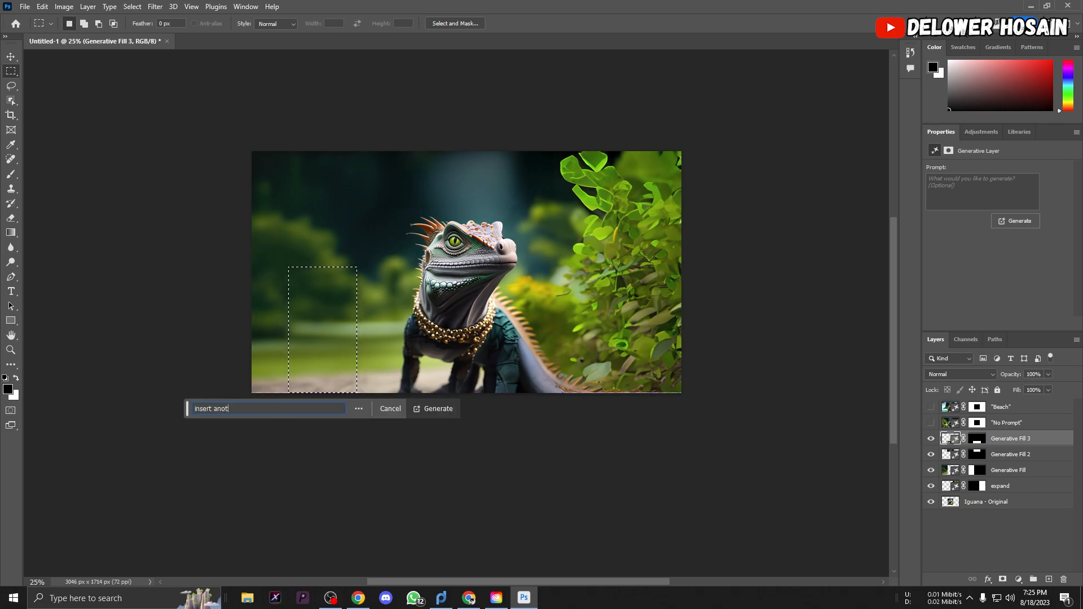
{"action": "left_click", "coordinate": [433, 408]}
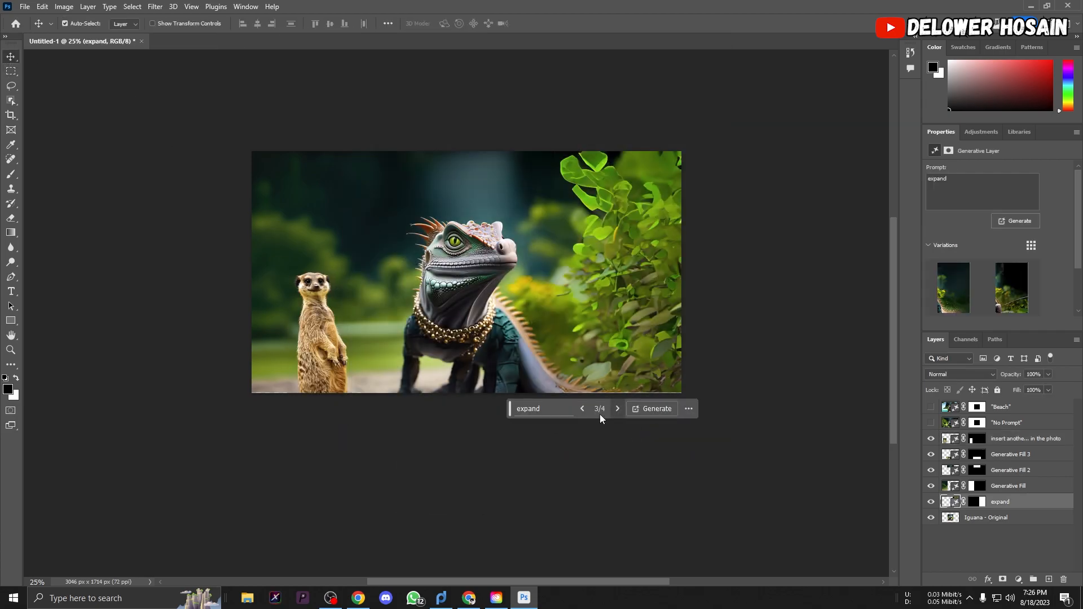
{"action": "left_click", "coordinate": [550, 602]}
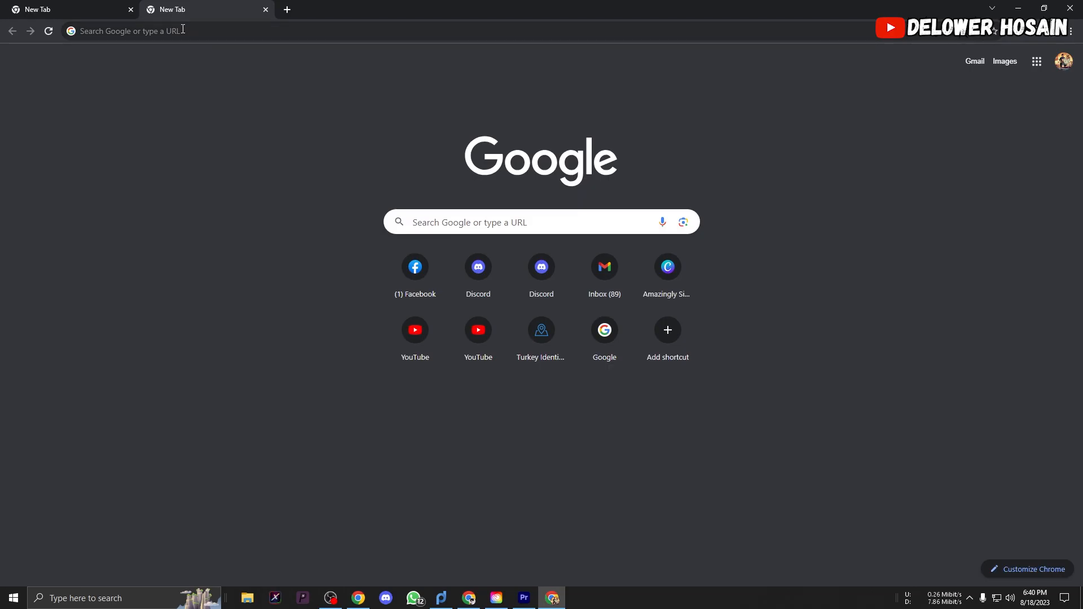
Step: Search 'adobe creative cloud', reach Adobe's page and continue with the teams All Apps trial
{"action": "type", "text": "adobe creative cloud"}
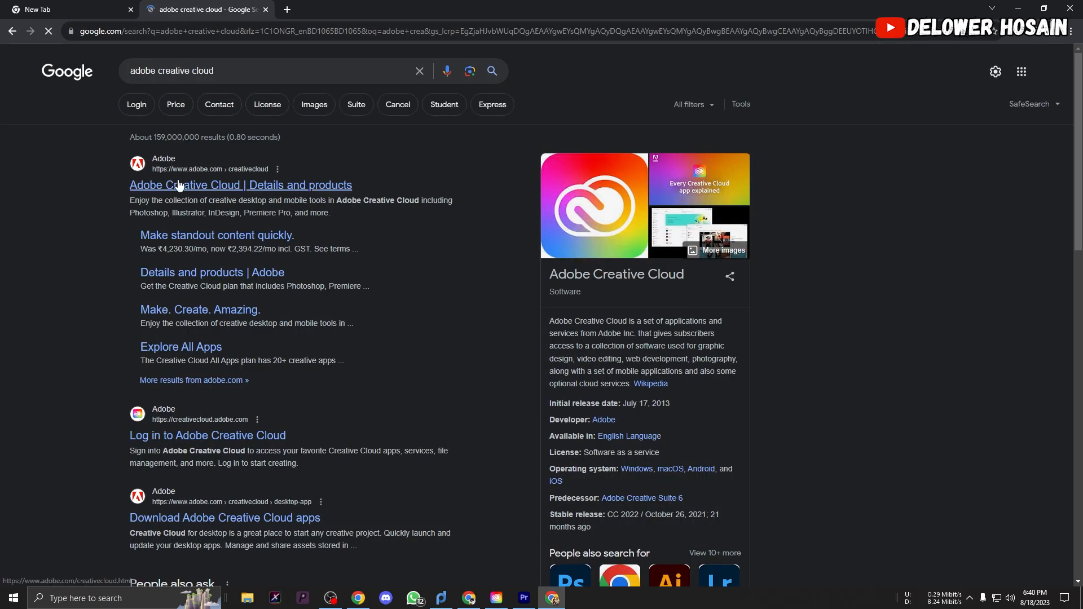
{"action": "left_click", "coordinate": [240, 185]}
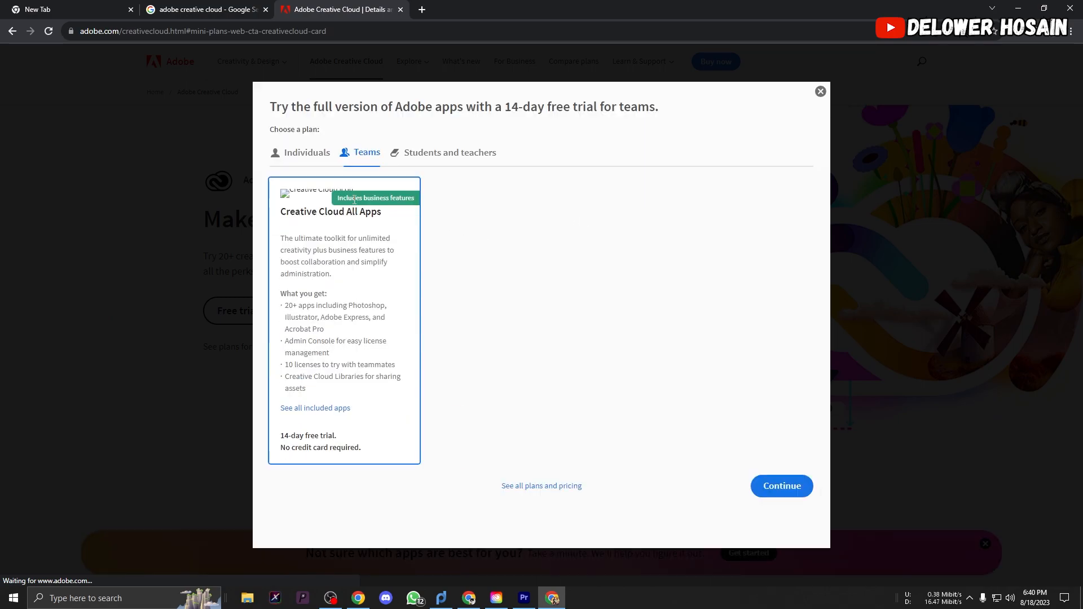
{"action": "left_click", "coordinate": [780, 484]}
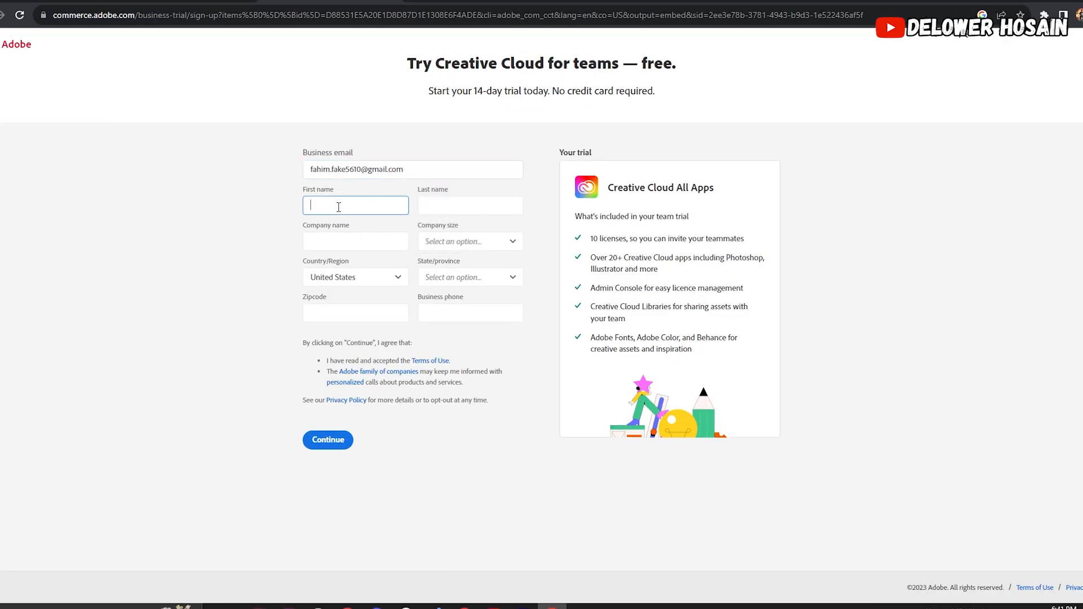
Step: Enter the name fields and copy a United States phone number from a listing site
{"action": "type", "text": "fd"}
{"action": "left_click", "coordinate": [355, 312]}
{"action": "type", "text": "99501"}
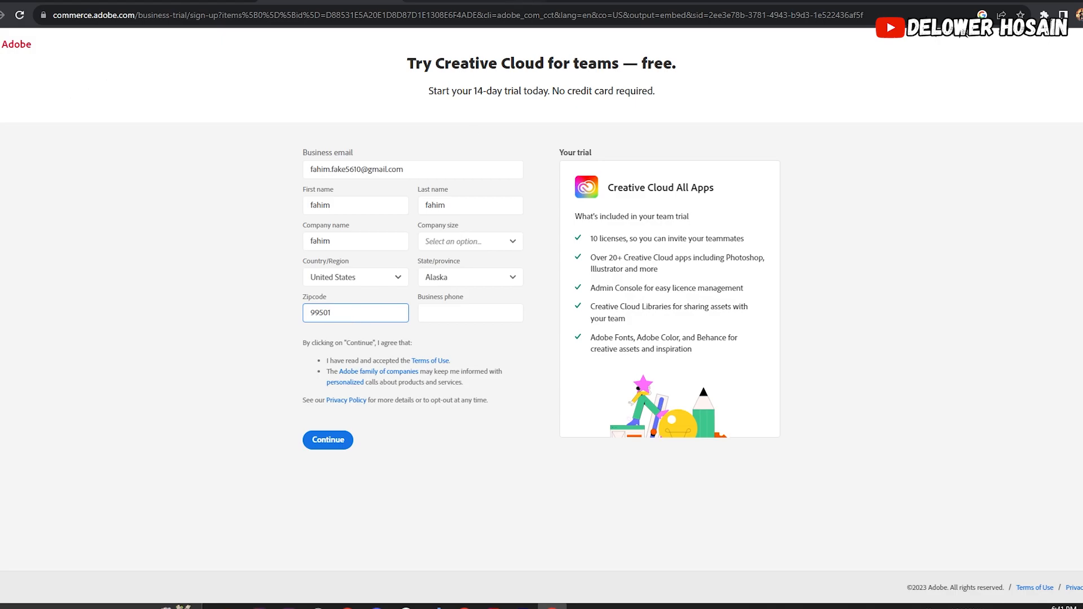
{"action": "type", "text": "usa p"}
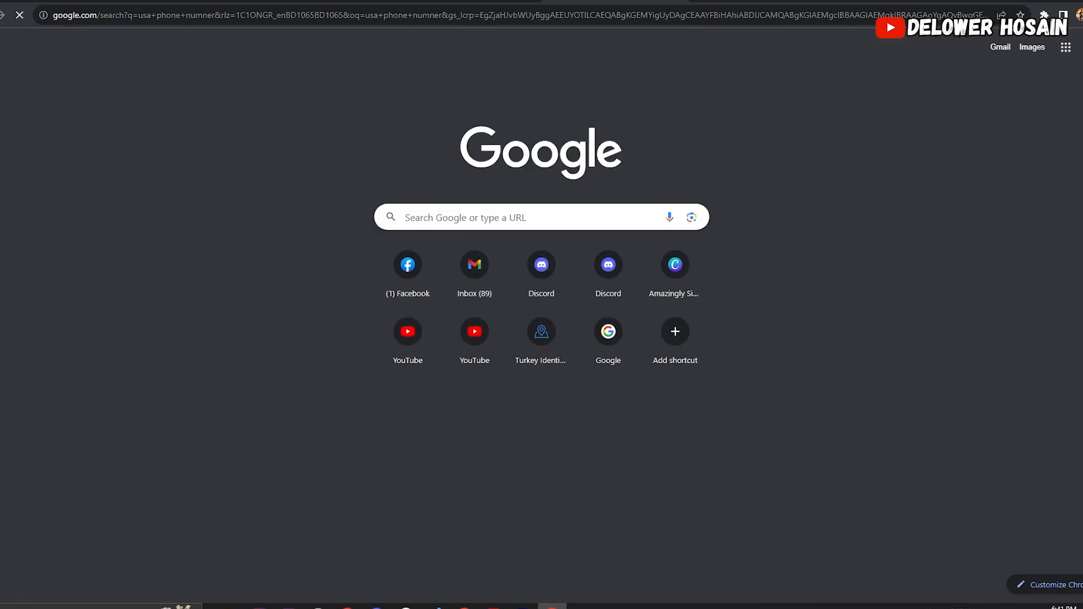
{"action": "left_click", "coordinate": [732, 9]}
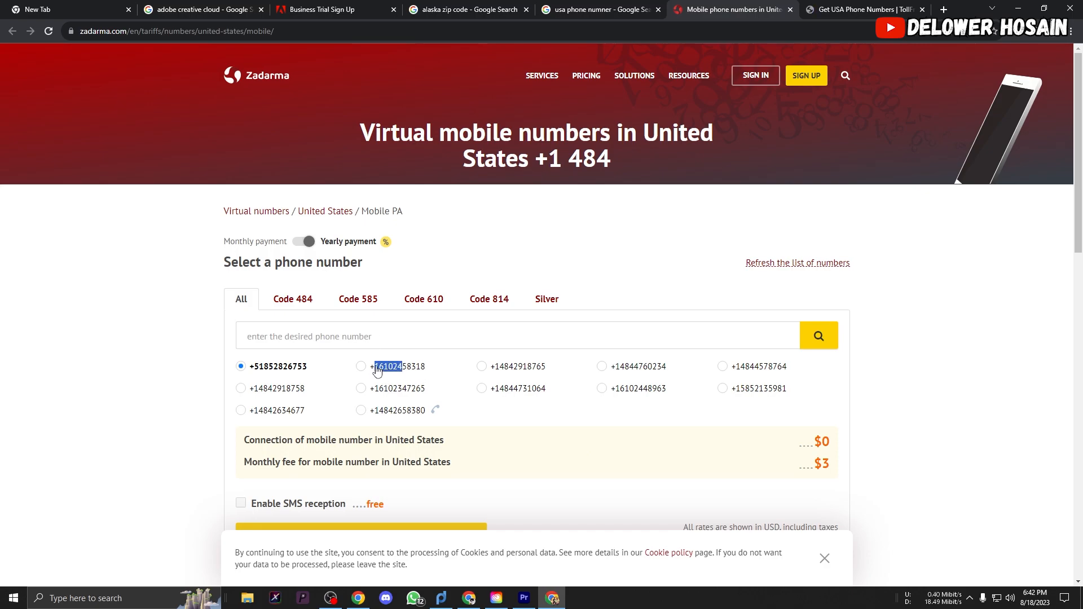
{"action": "right_click", "coordinate": [278, 366]}
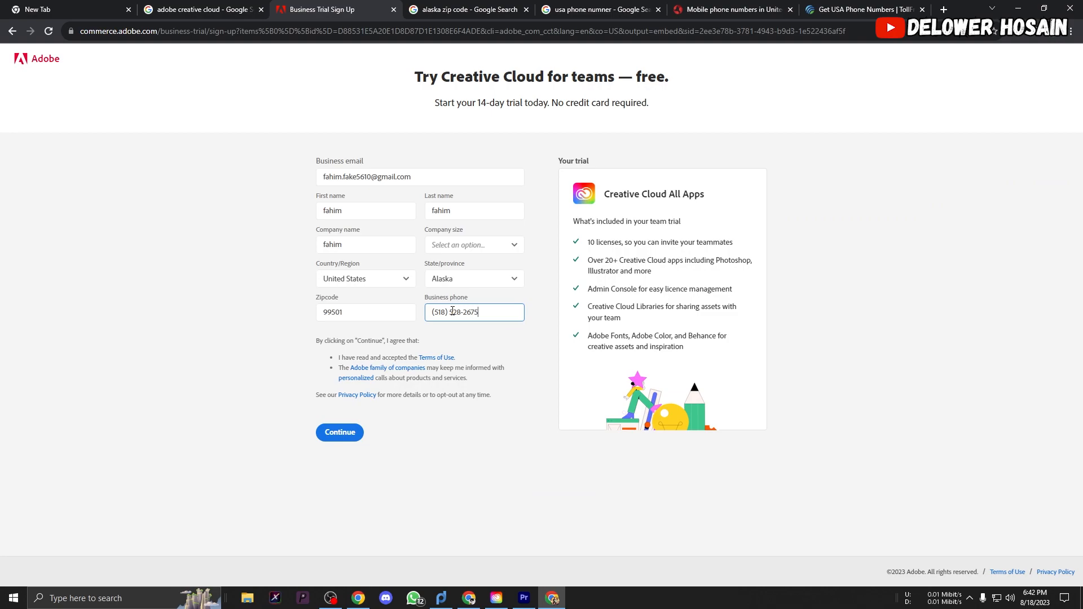
Step: Set the company size to 1-9 employees
{"action": "left_click", "coordinate": [339, 431]}
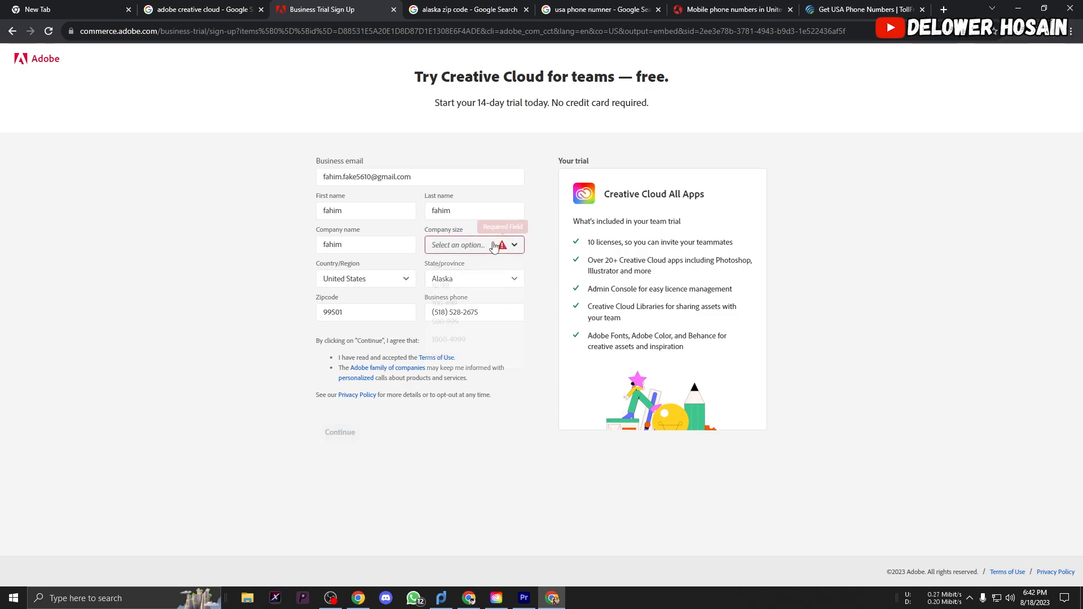
{"action": "left_click", "coordinate": [448, 245]}
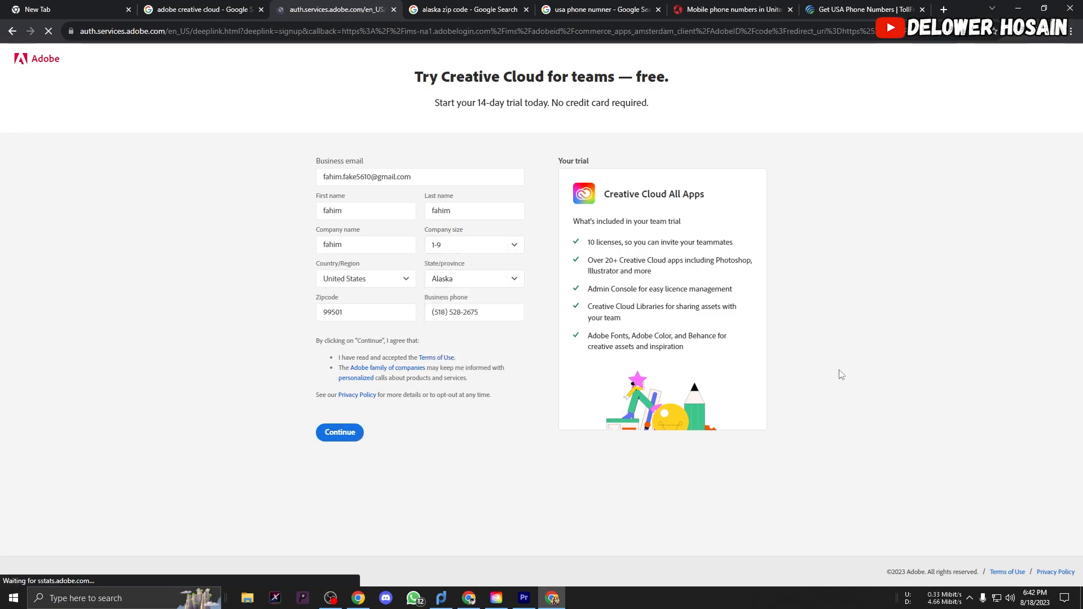
Step: Submit the trial form and finish account creation until the teams trial confirmation appears
{"action": "left_click", "coordinate": [338, 432]}
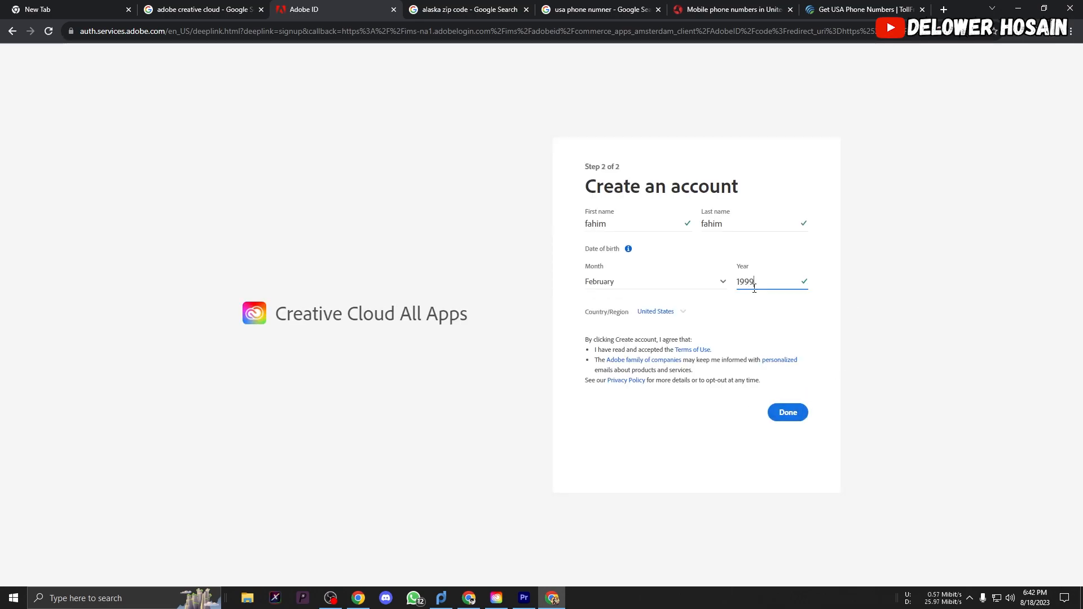
{"action": "left_click", "coordinate": [786, 413]}
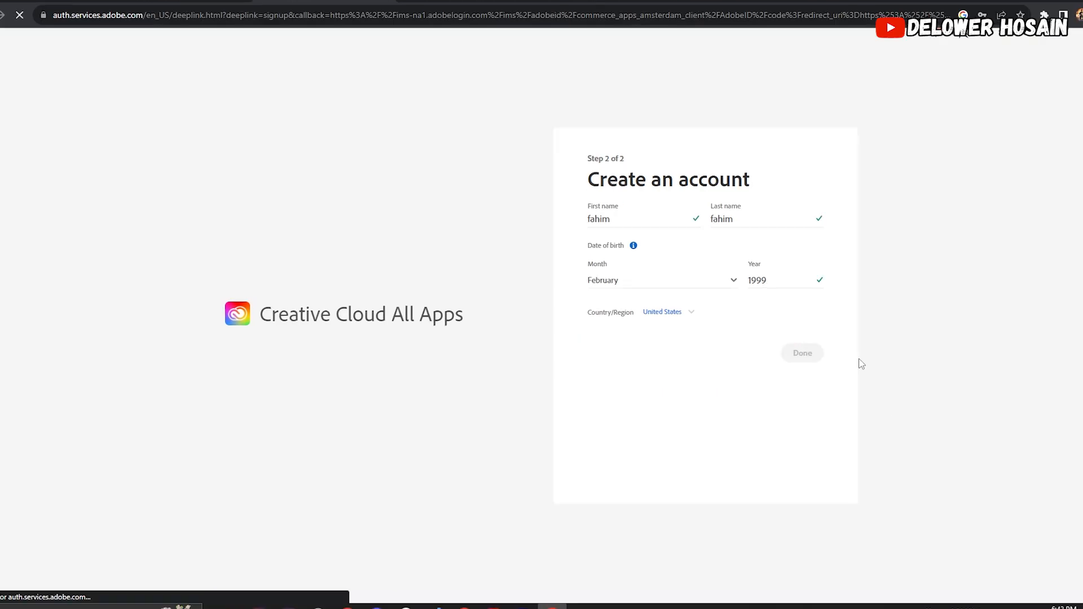
{"action": "left_click", "coordinate": [801, 353]}
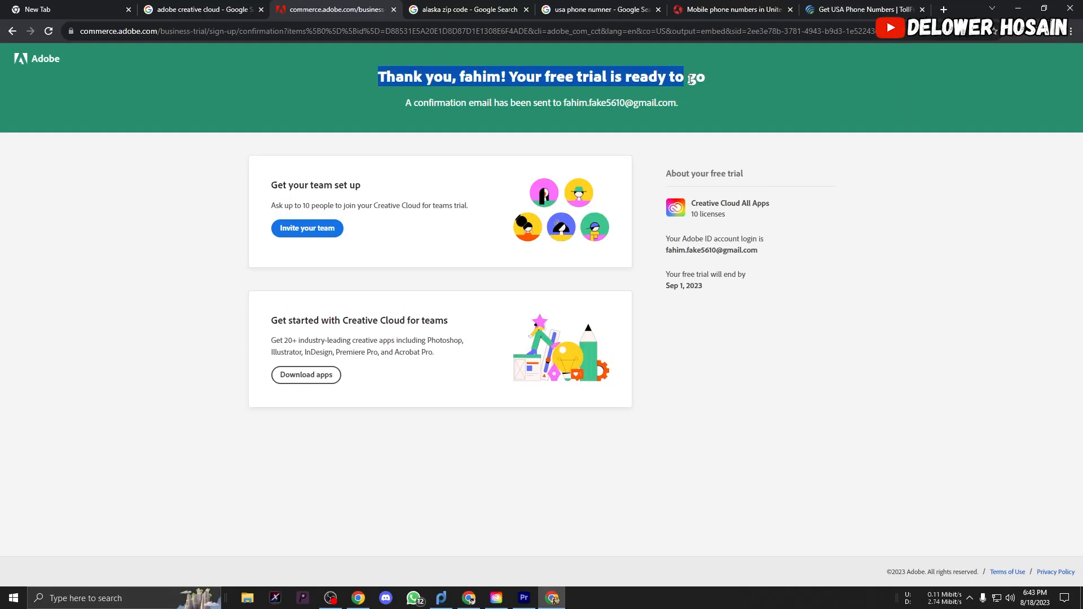
{"action": "left_click", "coordinate": [307, 323]}
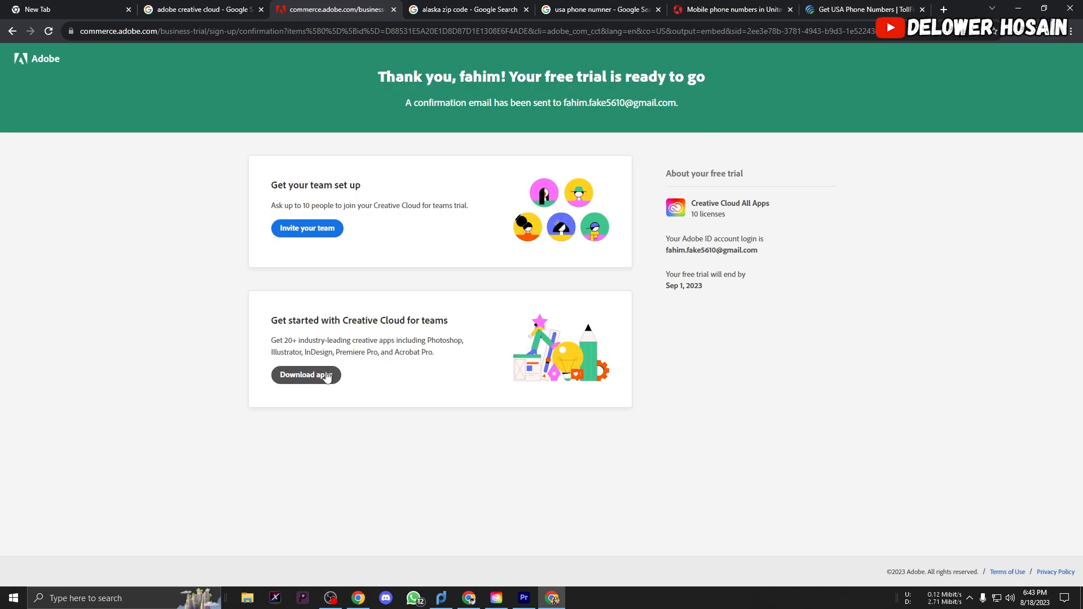
{"action": "mouse_move", "coordinate": [413, 518]}
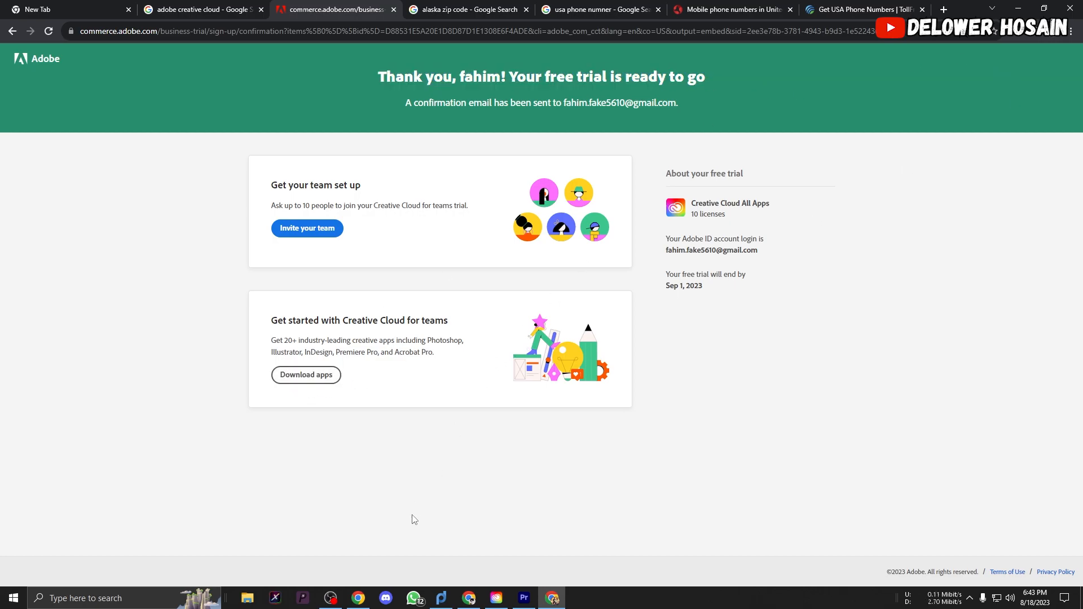
{"action": "type", "text": "ad"}
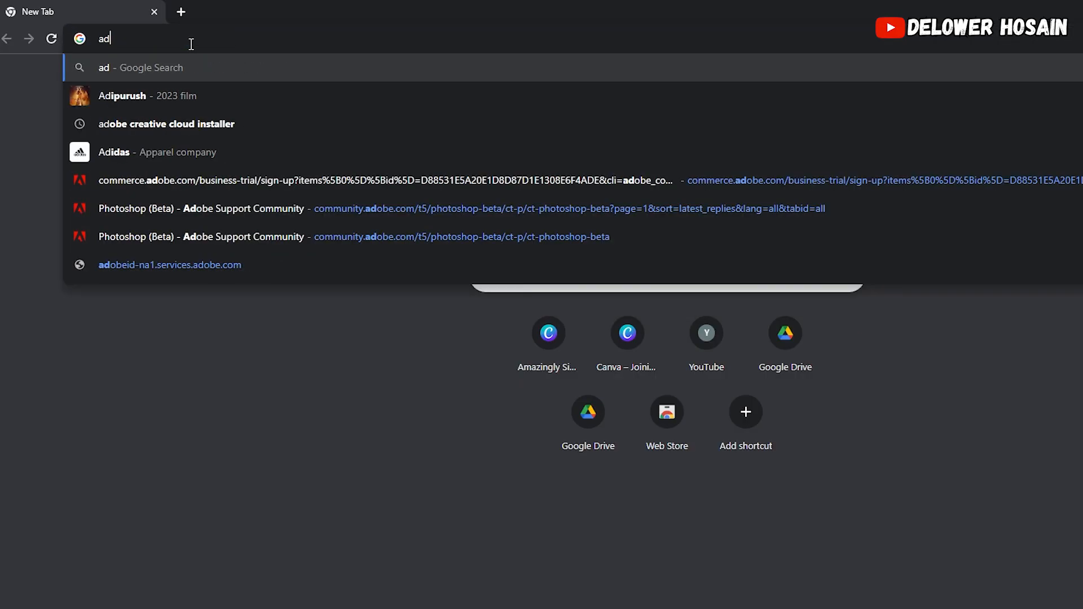
Step: Search for the installer, reach the Creative Cloud download page and restart the download
{"action": "left_click", "coordinate": [166, 124]}
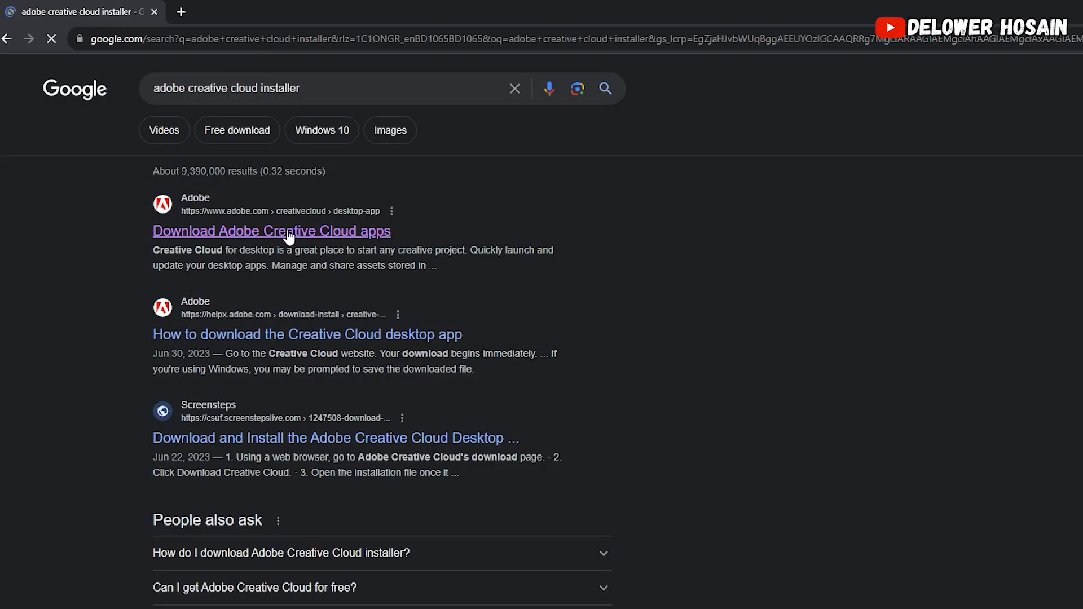
{"action": "left_click", "coordinate": [271, 230]}
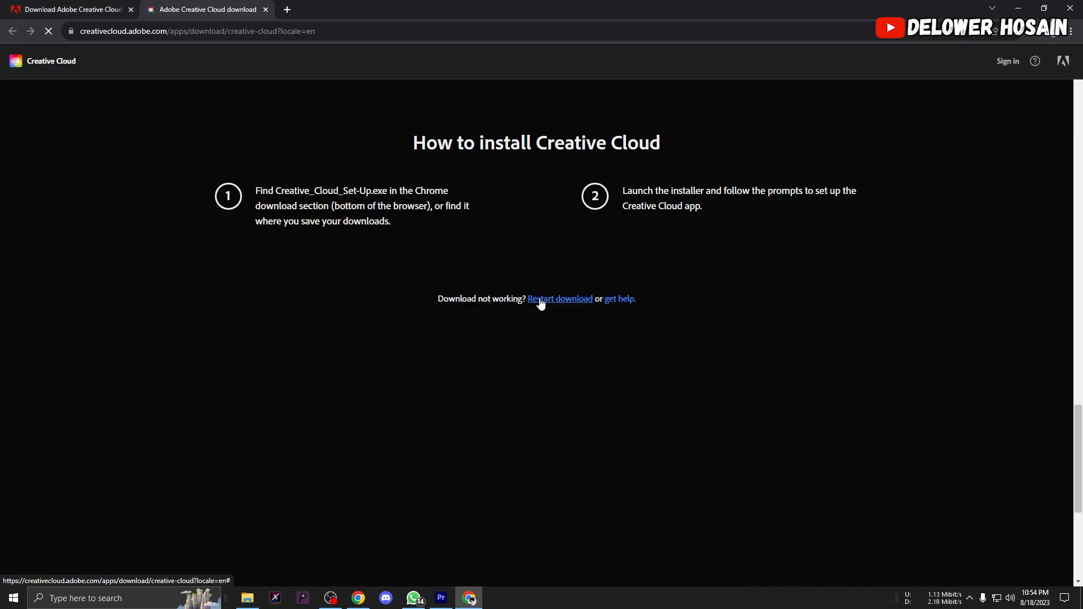
{"action": "left_click", "coordinate": [559, 298]}
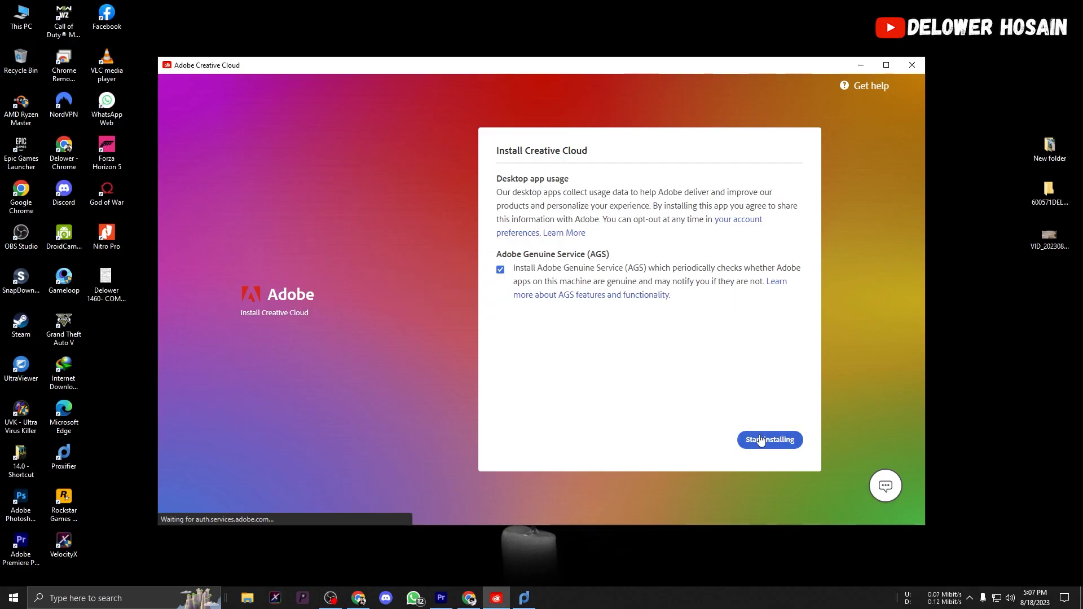
Step: Start installing Creative Cloud, then install Photoshop (Beta) from the Beta apps list
{"action": "left_click", "coordinate": [768, 440]}
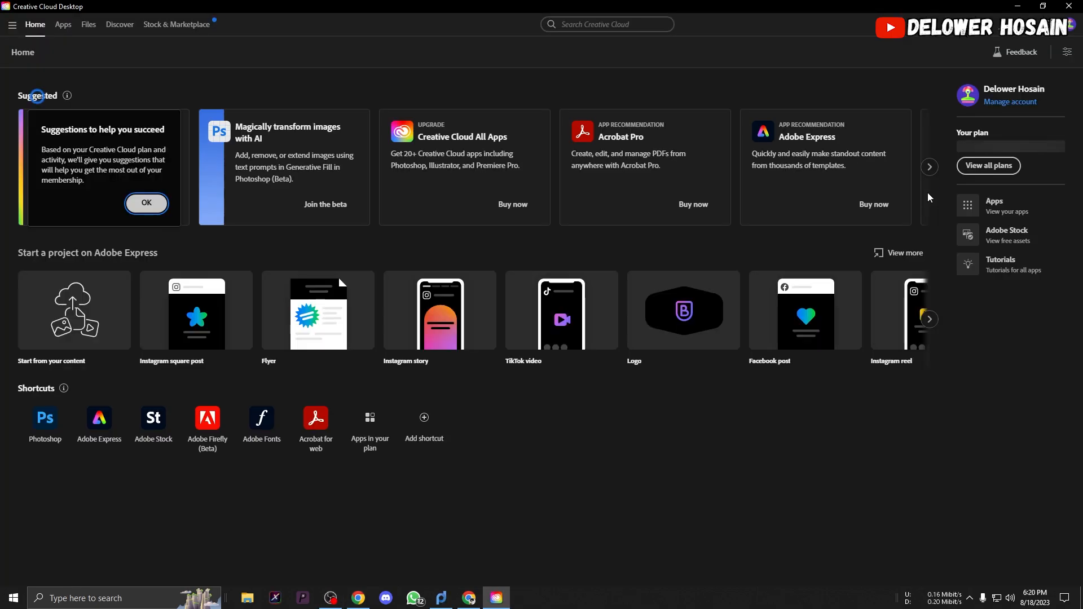
{"action": "left_click", "coordinate": [64, 23]}
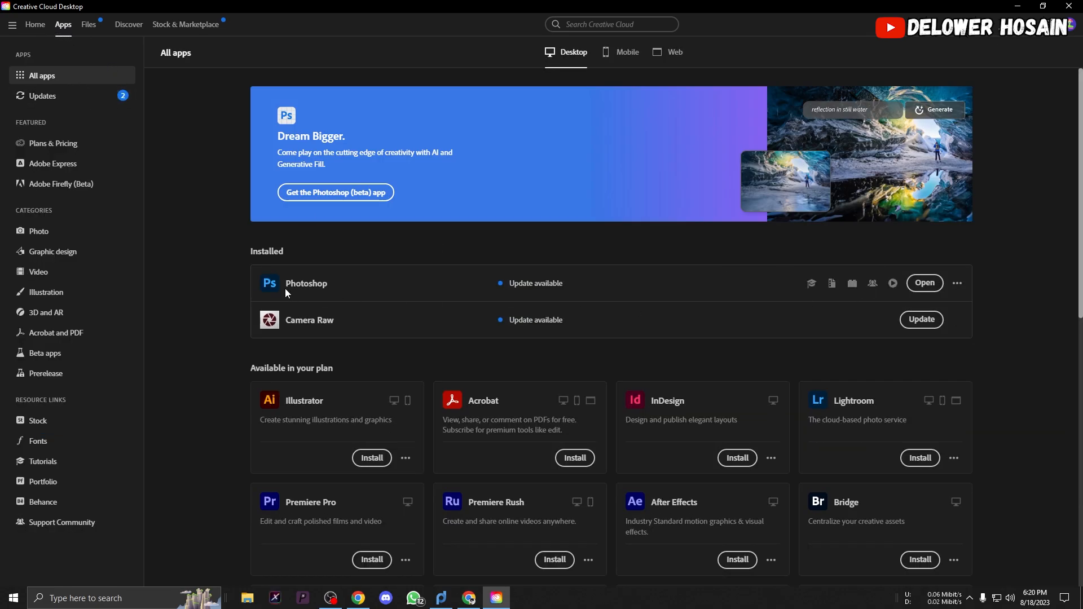
{"action": "left_click", "coordinate": [44, 353]}
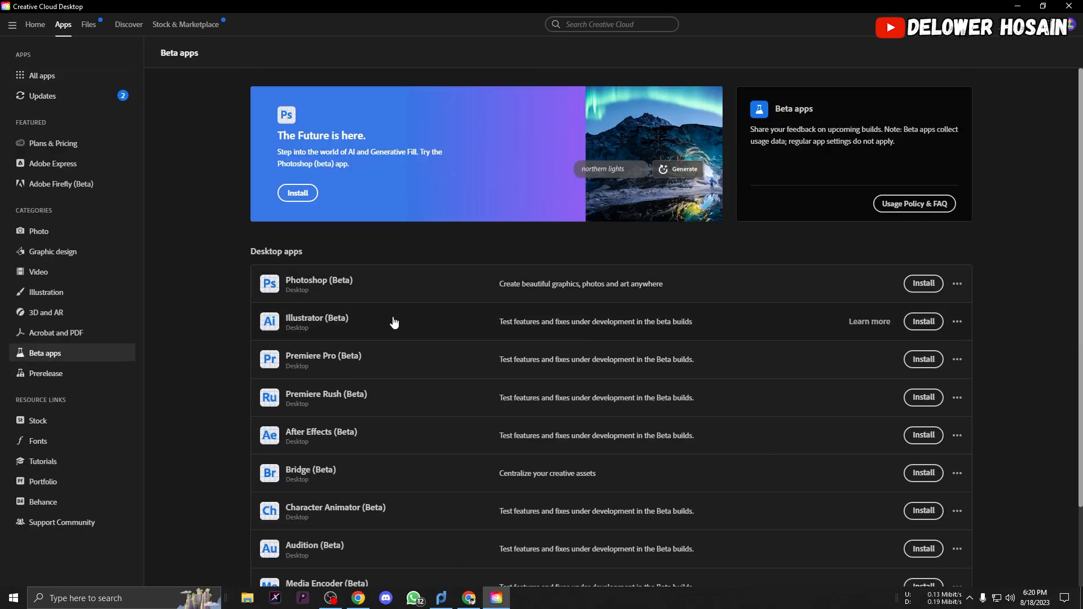
{"action": "left_click", "coordinate": [922, 283]}
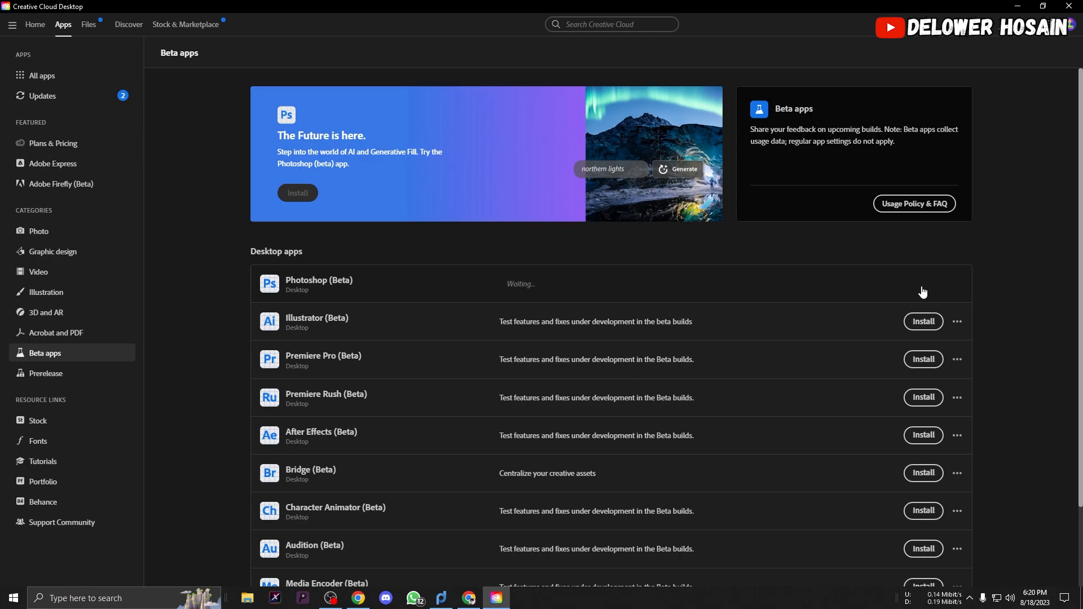
Step: Step through the install tips and return to Beta apps to check Photoshop's progress
{"action": "left_click", "coordinate": [296, 193]}
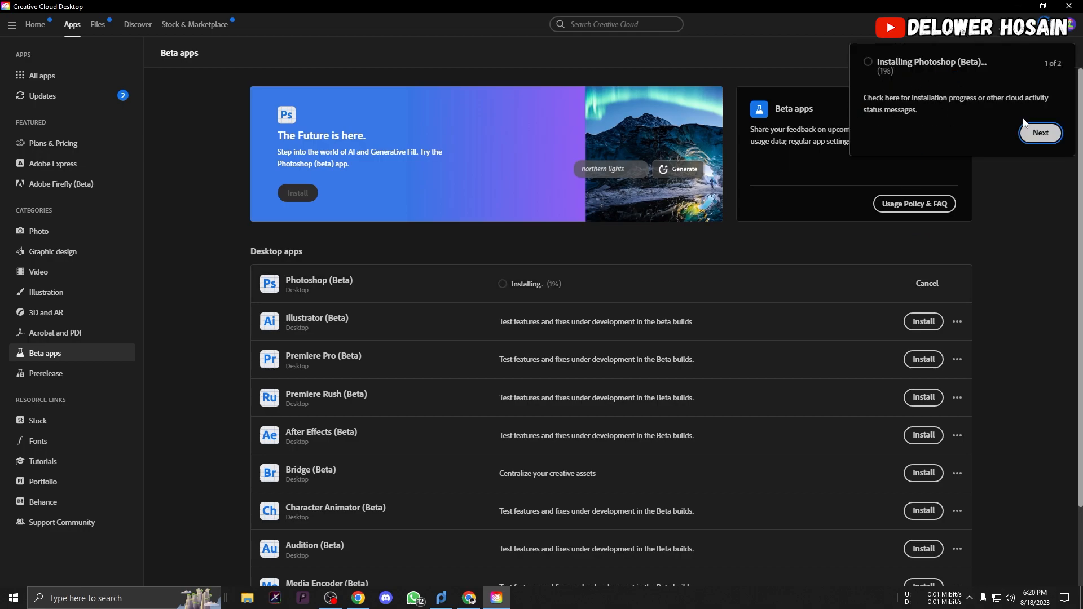
{"action": "left_click", "coordinate": [35, 24]}
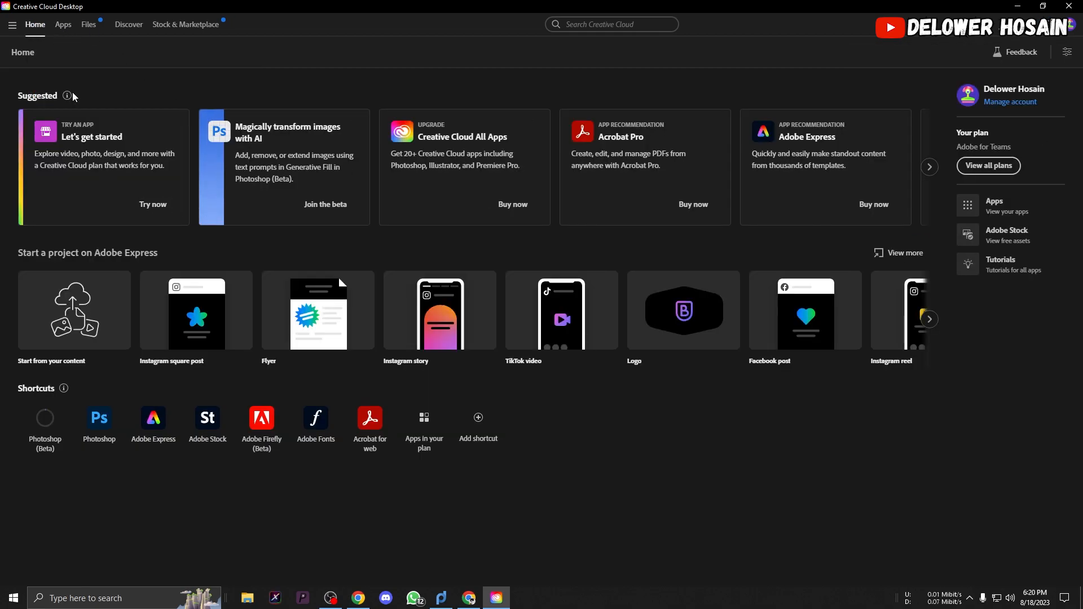
{"action": "left_click", "coordinate": [63, 23]}
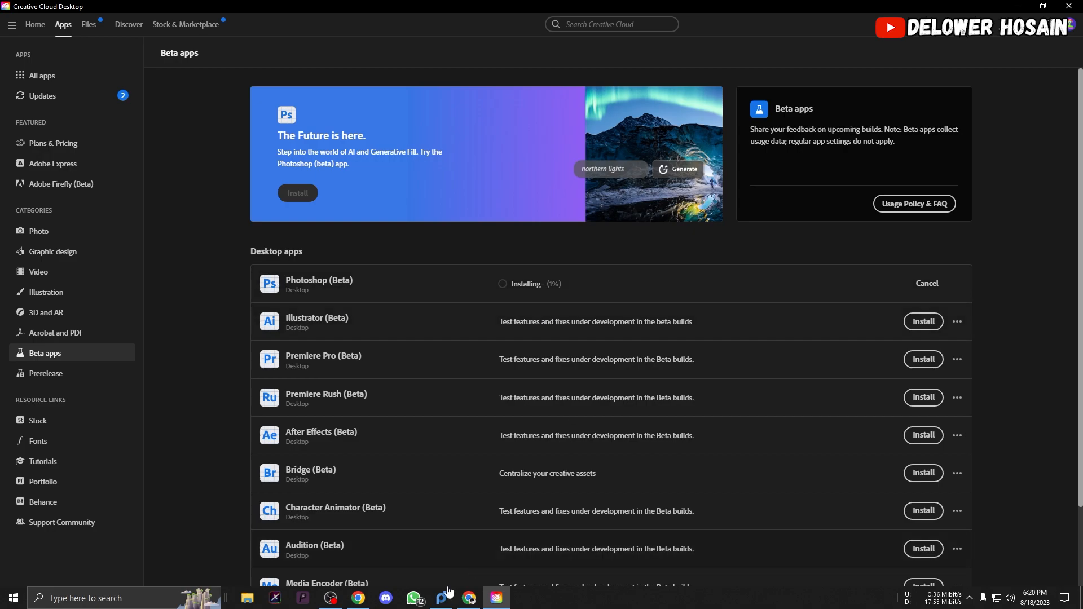
{"action": "left_click", "coordinate": [958, 283]}
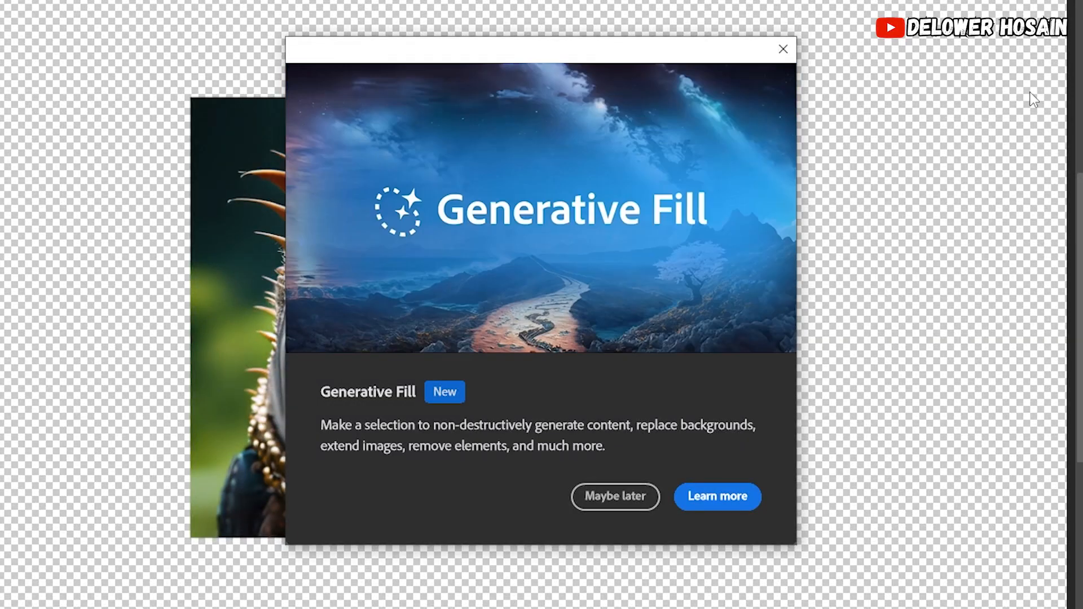
Step: Watch the Generative Fill intro demo with the 'yellow road' prompt over a road selection
{"action": "type", "text": "yellow road"}
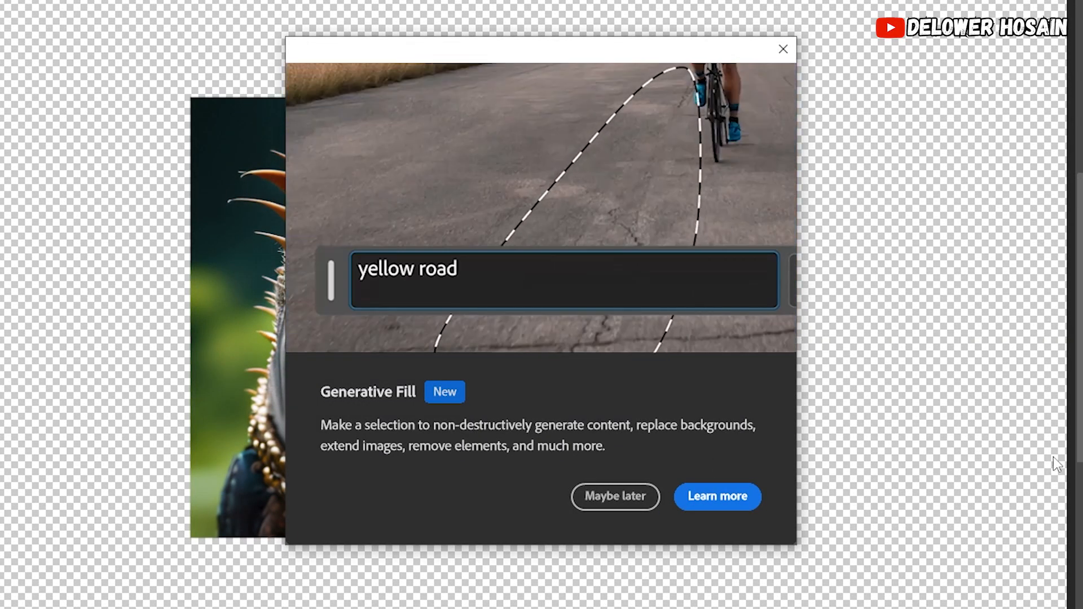